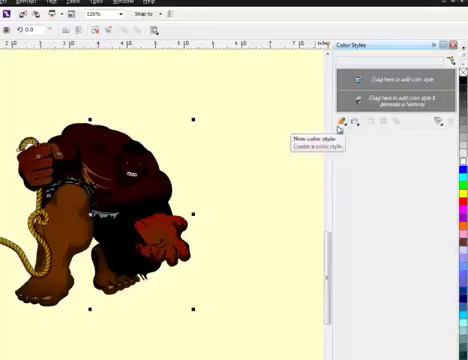
Step: Create color styles from the selected brown Hulk illustration in the Color Styles docker
{"action": "left_click", "coordinate": [344, 124]}
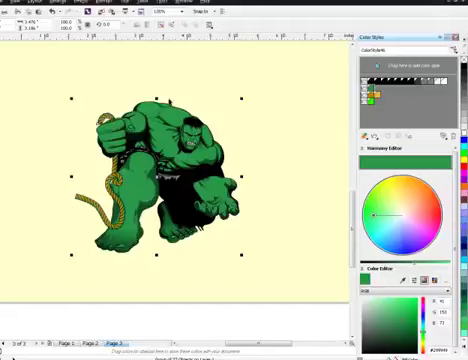
Step: Bring up the context menu on the recolored deep green illustration
{"action": "right_click", "coordinate": [160, 170]}
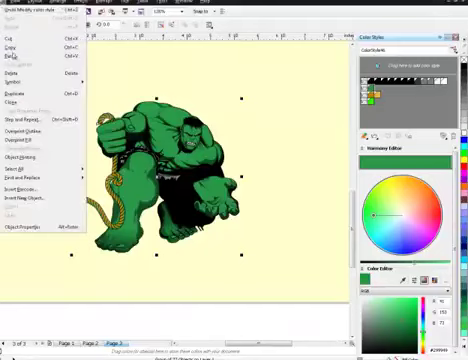